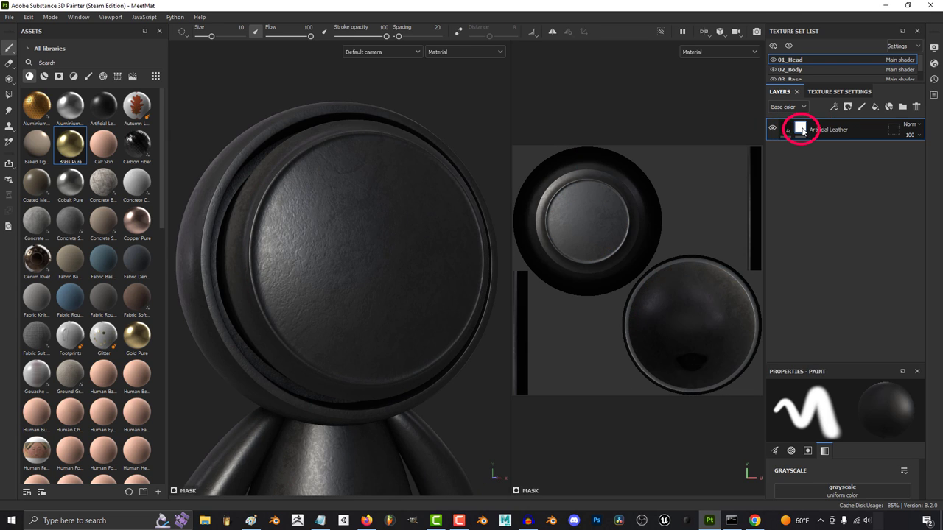
Step: Paint round spots into a paint layer in the Artificial Leather mask, then add an anchor point
{"action": "left_click", "coordinate": [802, 129]}
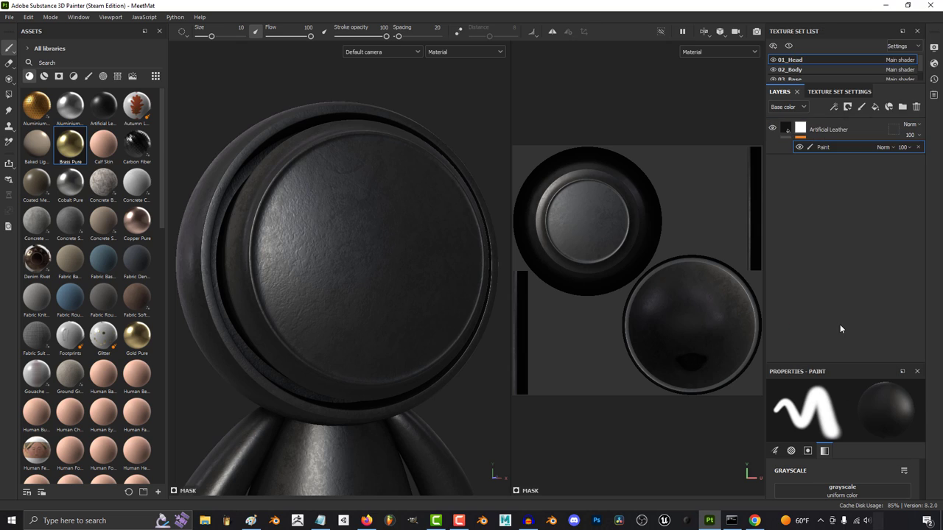
{"action": "left_click", "coordinate": [847, 147]}
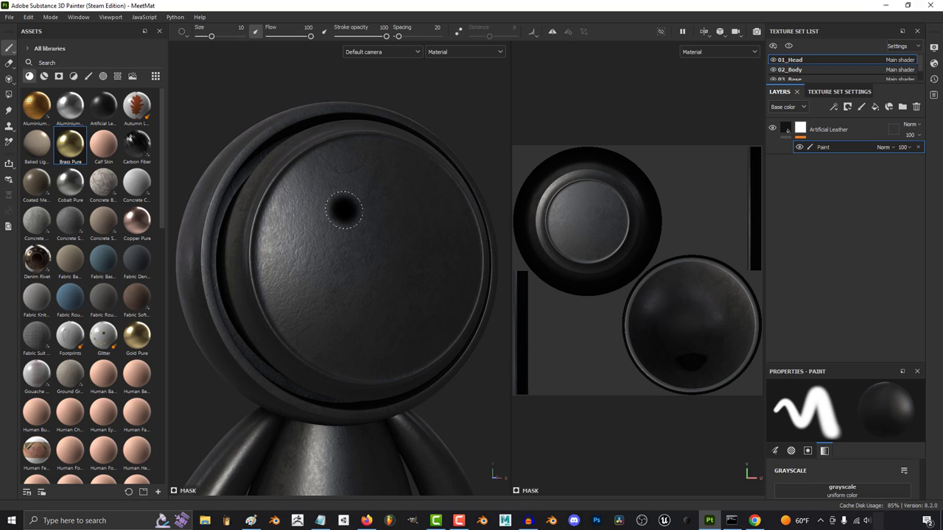
{"action": "left_click", "coordinate": [462, 297]}
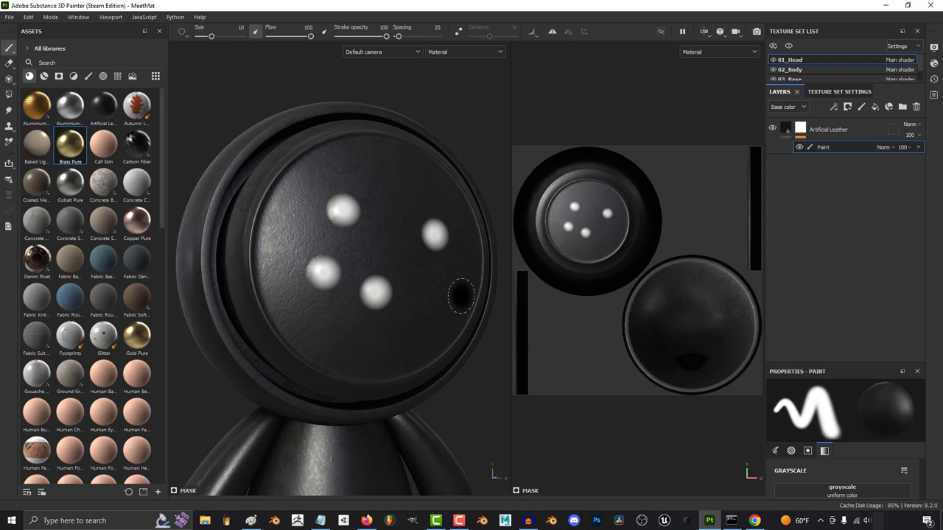
{"action": "right_click", "coordinate": [784, 129]}
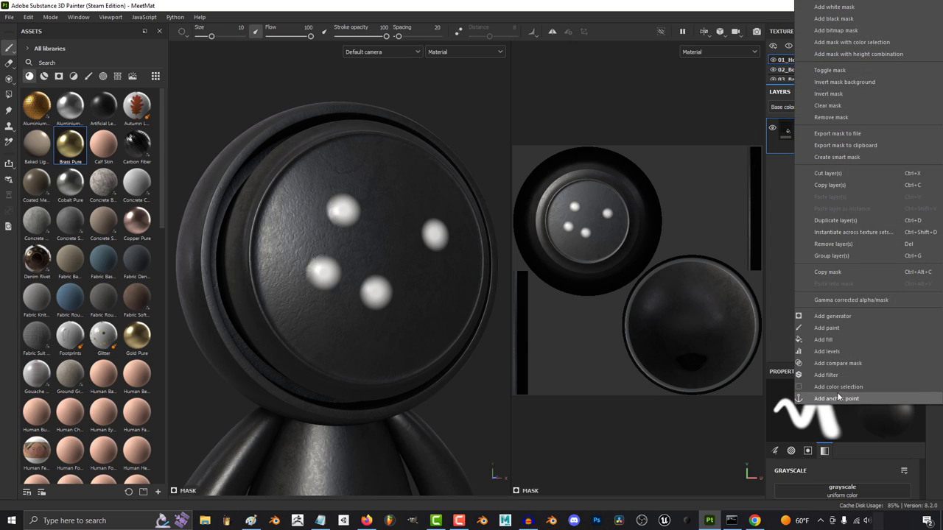
{"action": "left_click", "coordinate": [823, 339]}
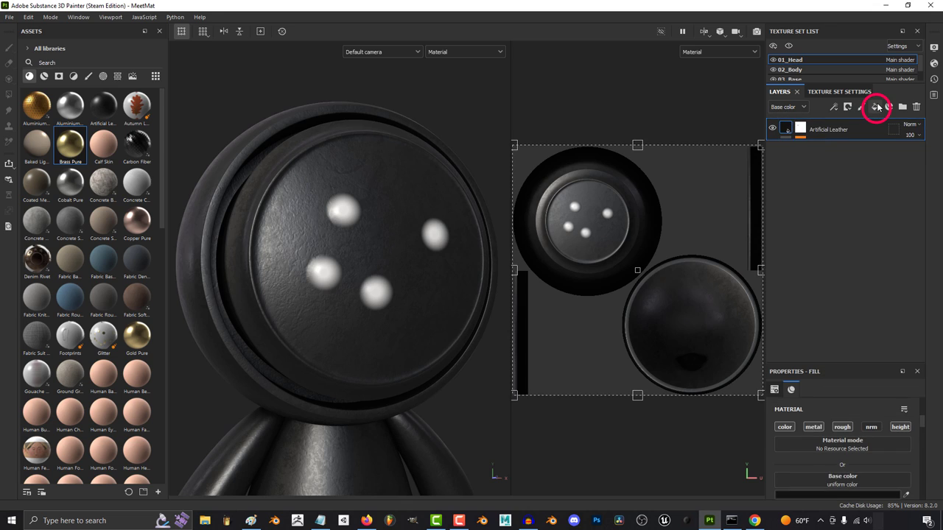
Step: Create a height-only fill layer masked by the Artificial Leather anchor with inverted levels
{"action": "left_click", "coordinate": [877, 107]}
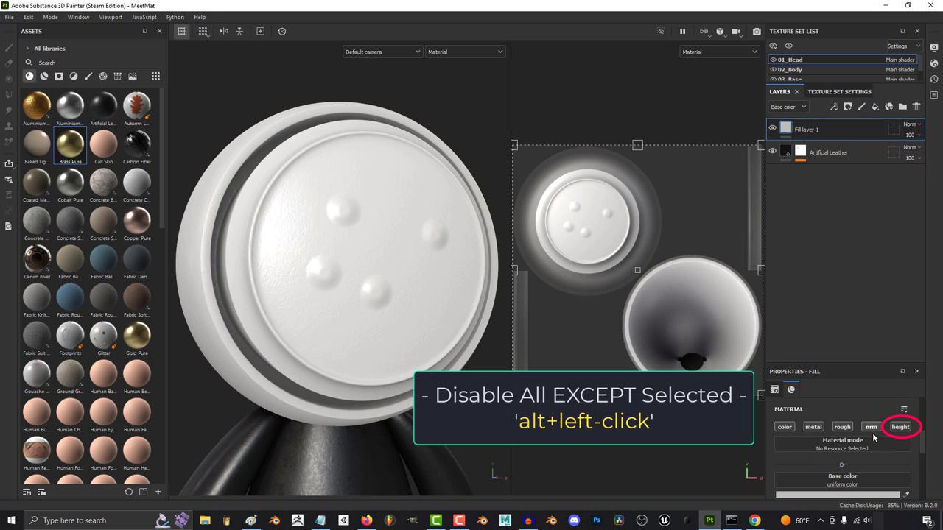
{"action": "left_click", "coordinate": [900, 427]}
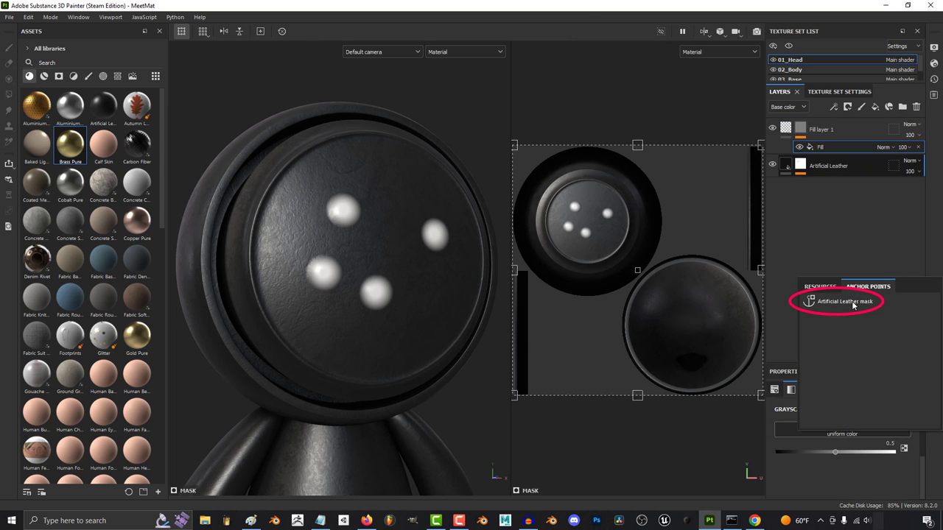
{"action": "left_click", "coordinate": [845, 302]}
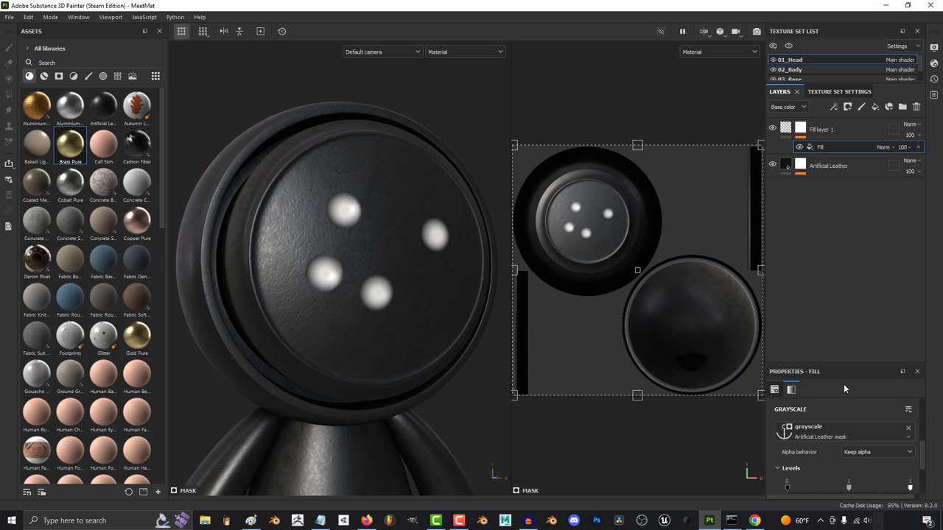
{"action": "left_click", "coordinate": [875, 474]}
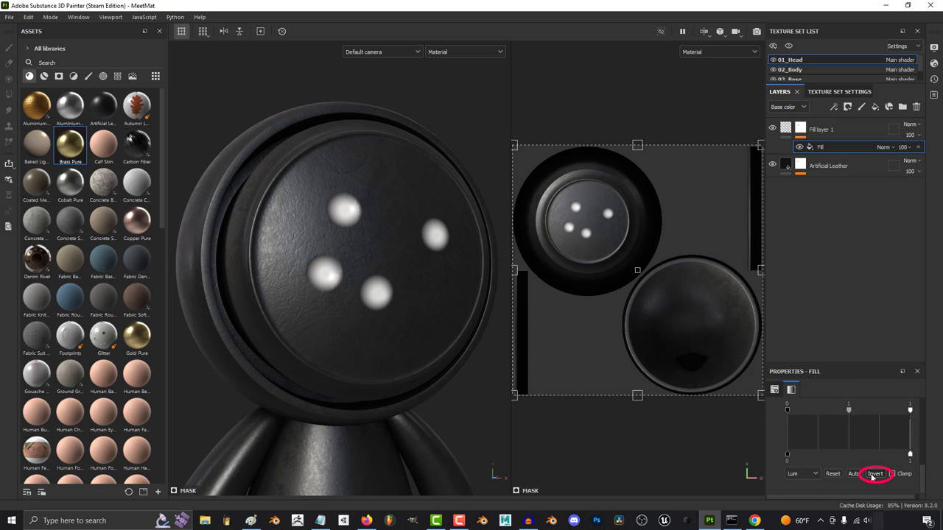
{"action": "left_click", "coordinate": [875, 473]}
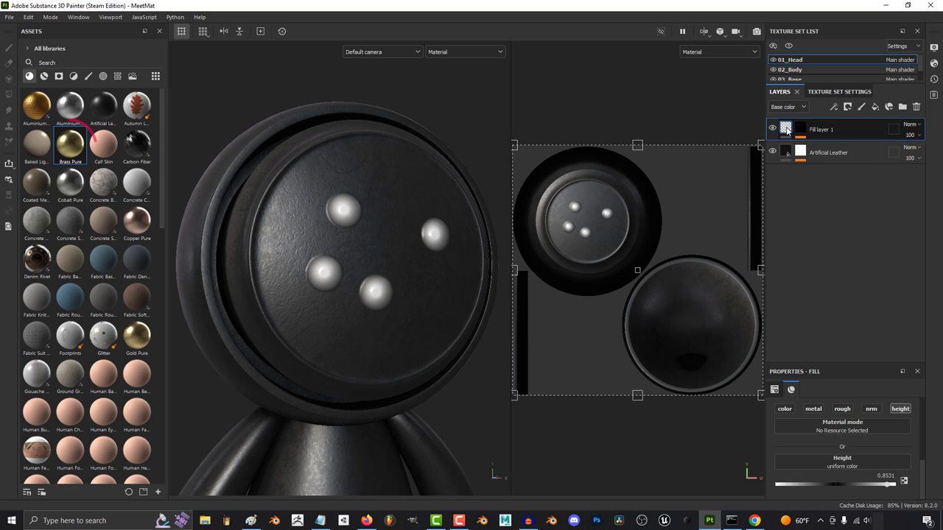
Step: Add a Brass Pure material layer and invert its anchor-driven mask levels
{"action": "left_click", "coordinate": [70, 143]}
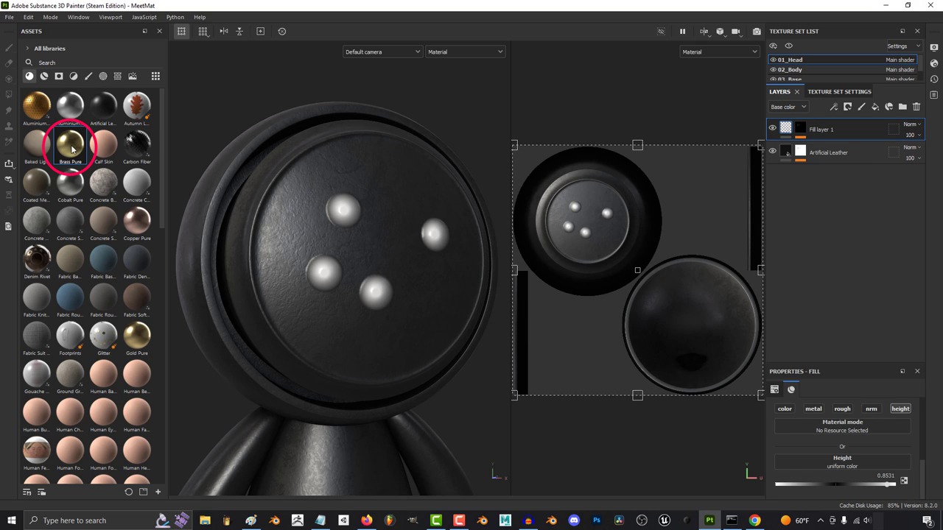
{"action": "double_click", "coordinate": [70, 144]}
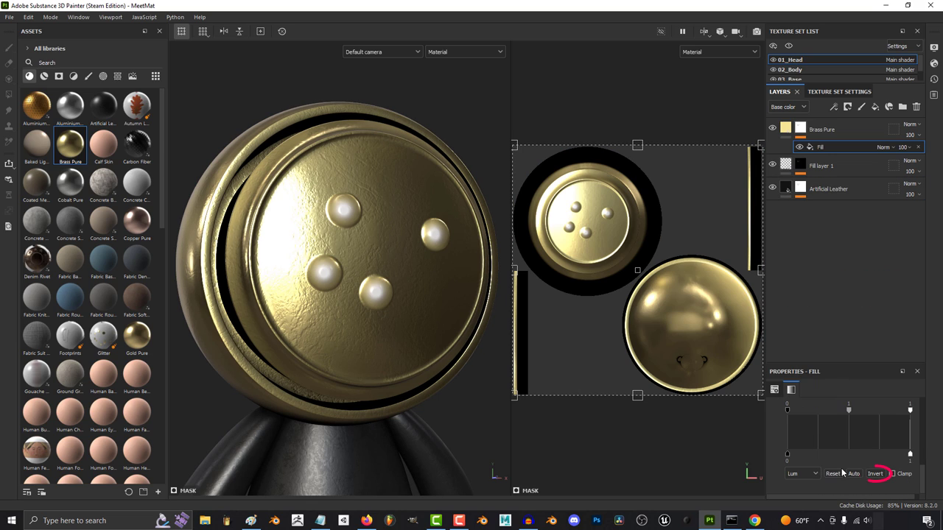
{"action": "left_click", "coordinate": [875, 473]}
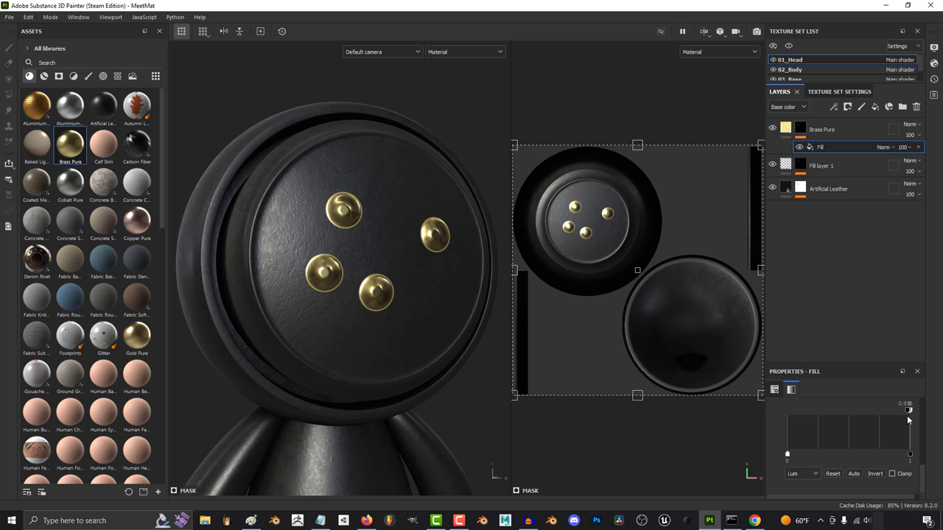
Step: Duplicate Fill layer 1 and add a filter to the duplicate's mask for the bevel
{"action": "left_click", "coordinate": [786, 165]}
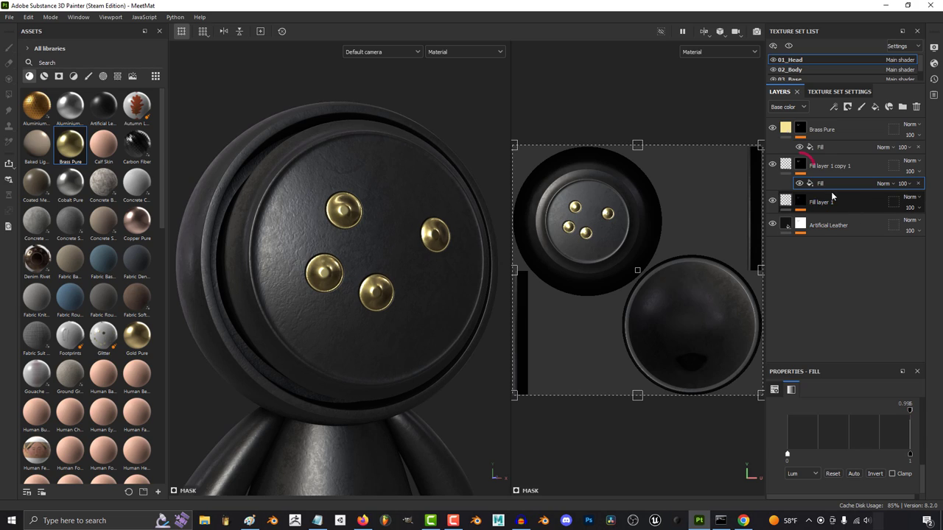
{"action": "left_click", "coordinate": [799, 165]}
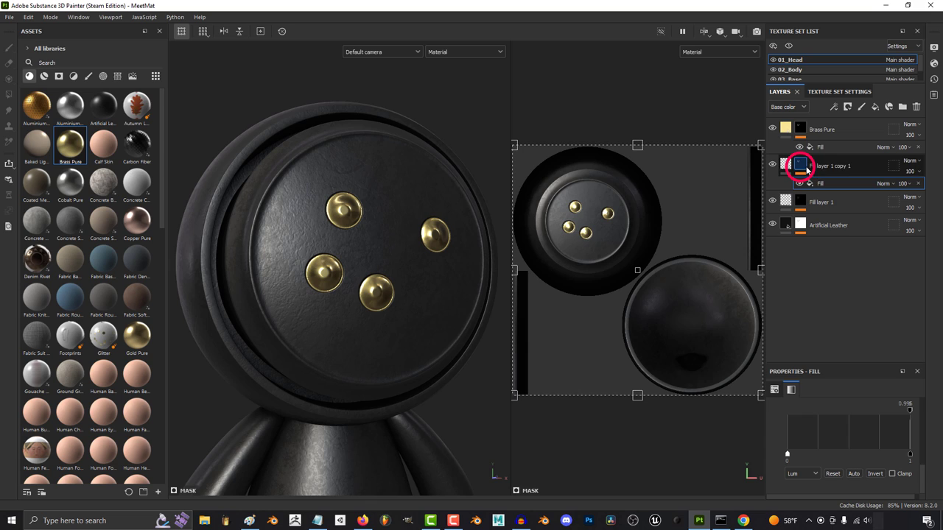
{"action": "right_click", "coordinate": [799, 165]}
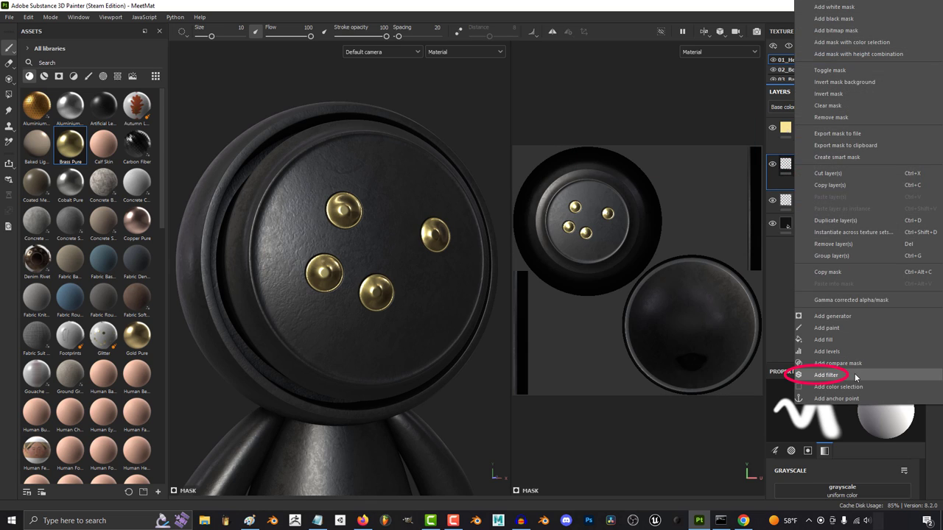
{"action": "left_click", "coordinate": [825, 375]}
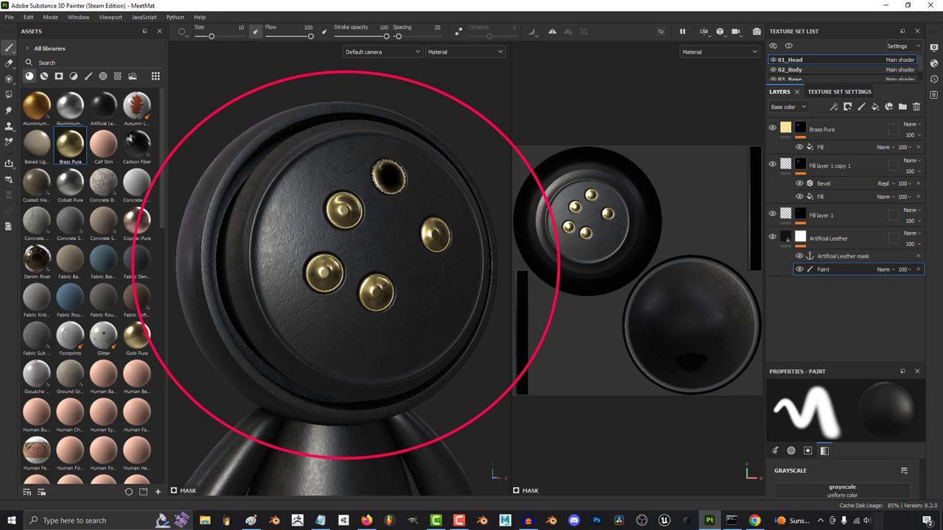
Step: Switch the brush alpha to Shape Bell
{"action": "left_click", "coordinate": [431, 361]}
{"action": "type", "text": "alpha shape"}
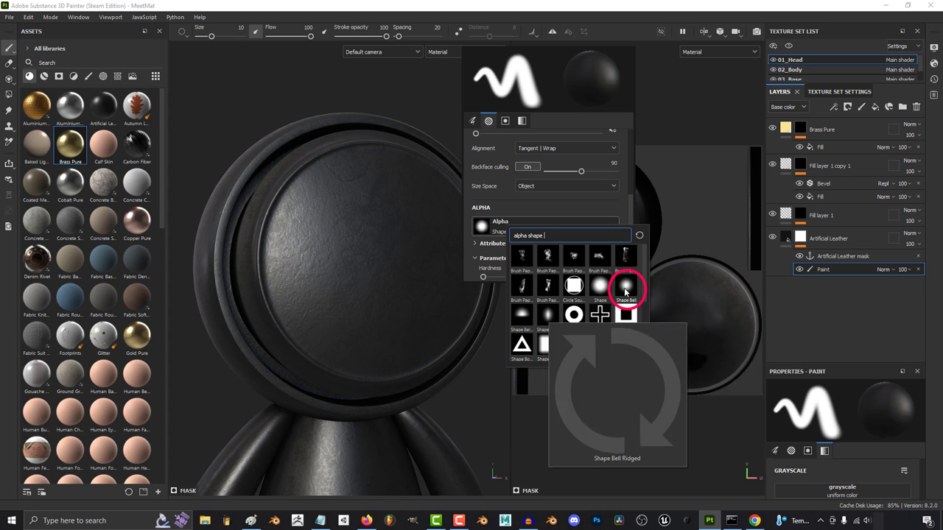
{"action": "left_click", "coordinate": [626, 286]}
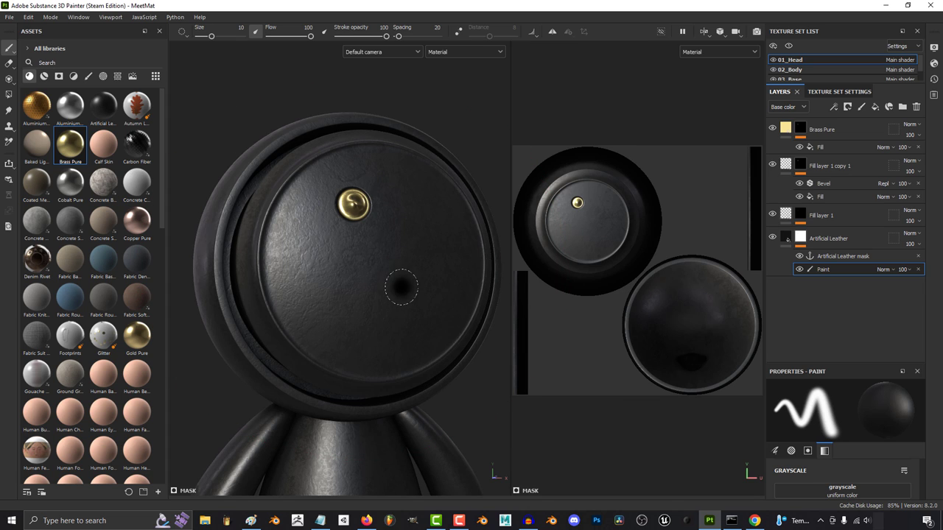